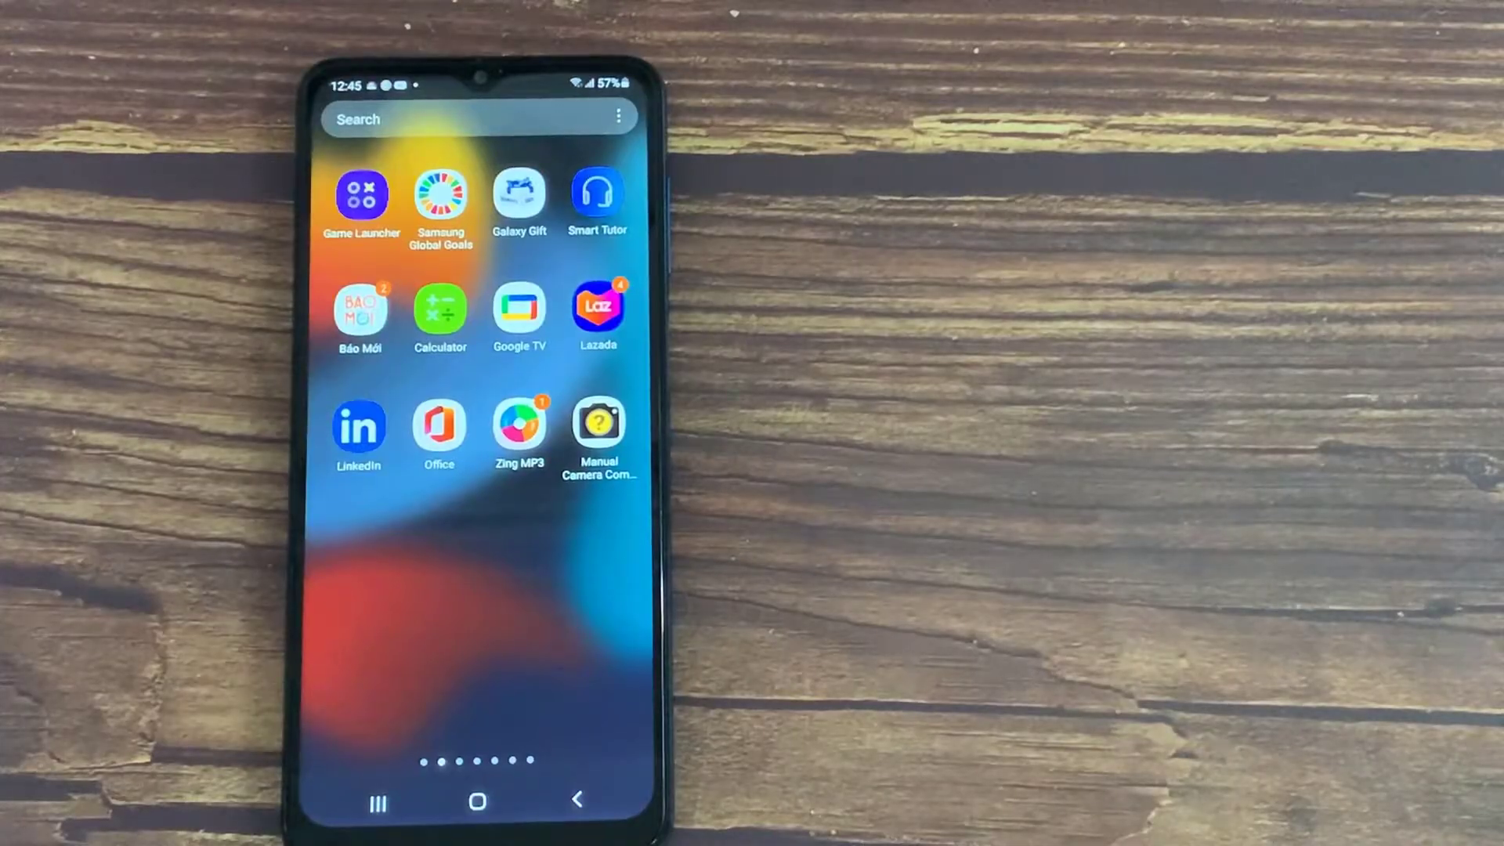
Step: Launch Game Launcher and choose Later on its update prompt
left_click(359, 192)
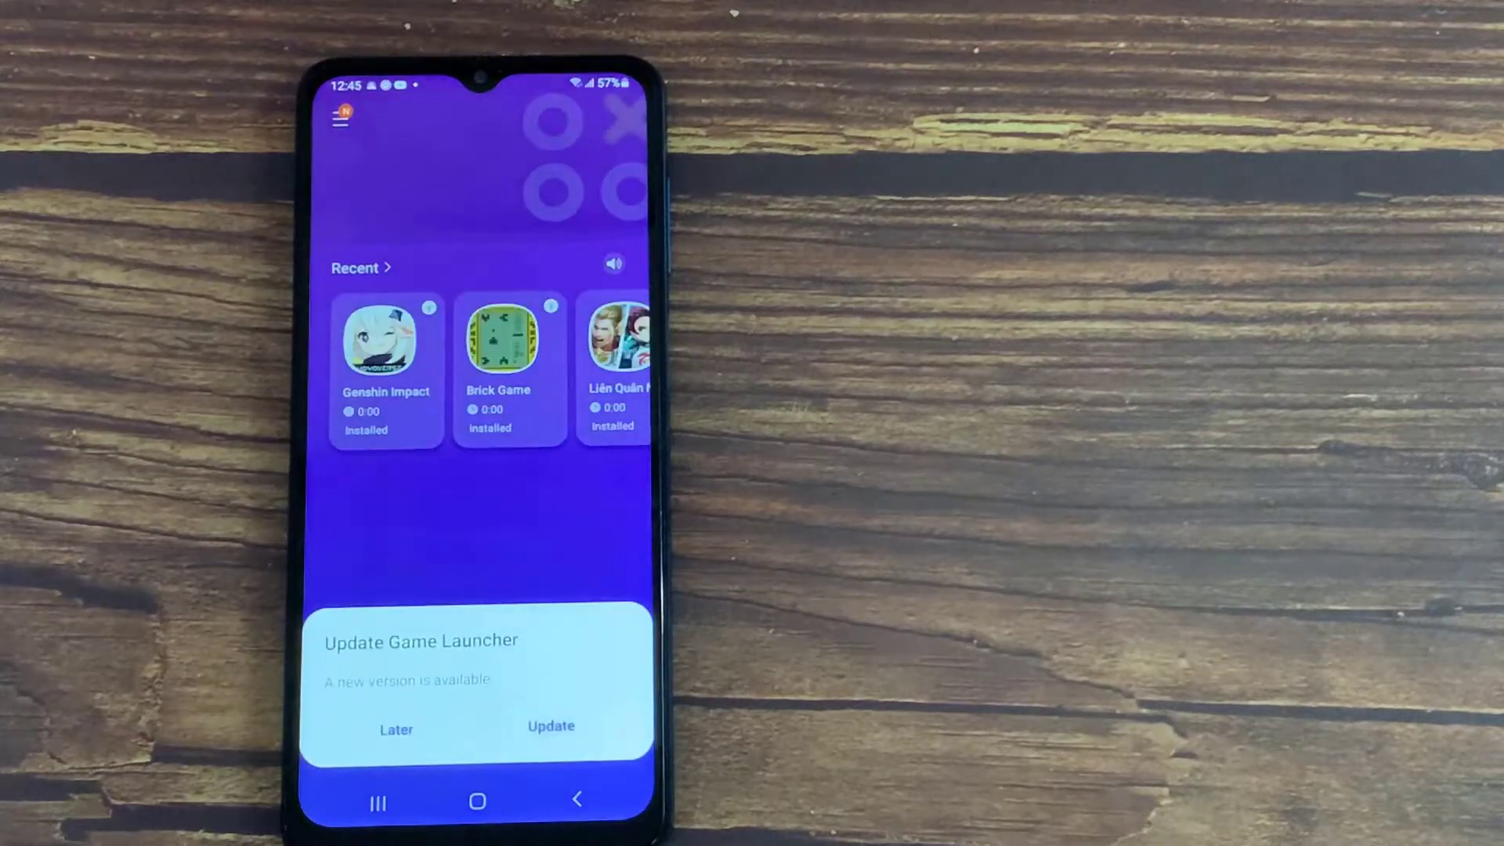
left_click(396, 729)
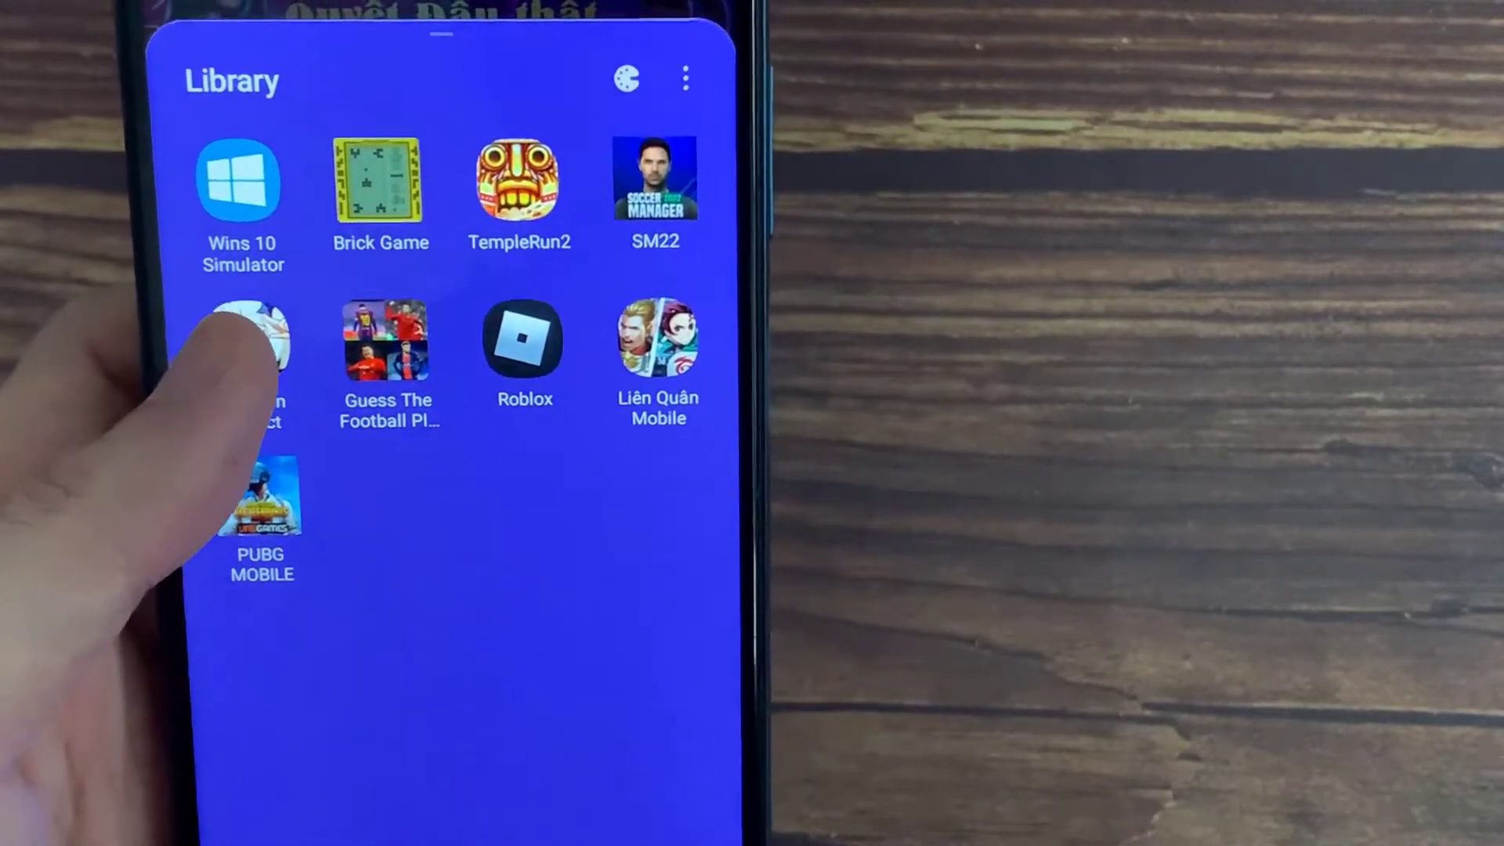
Step: Leave the game library to return toward the home screen
left_click(243, 340)
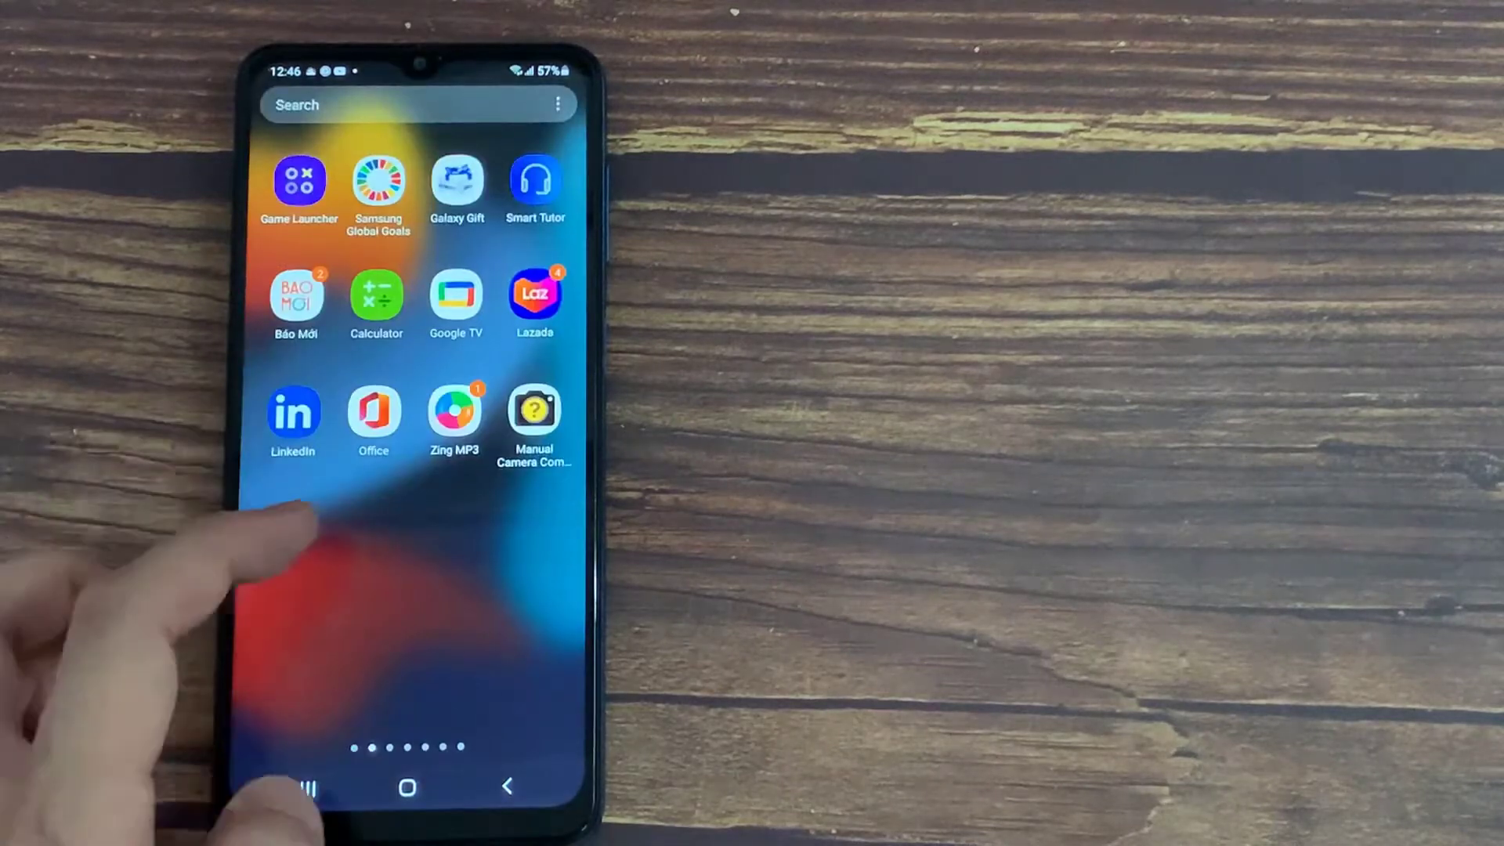
scroll("left", 3)
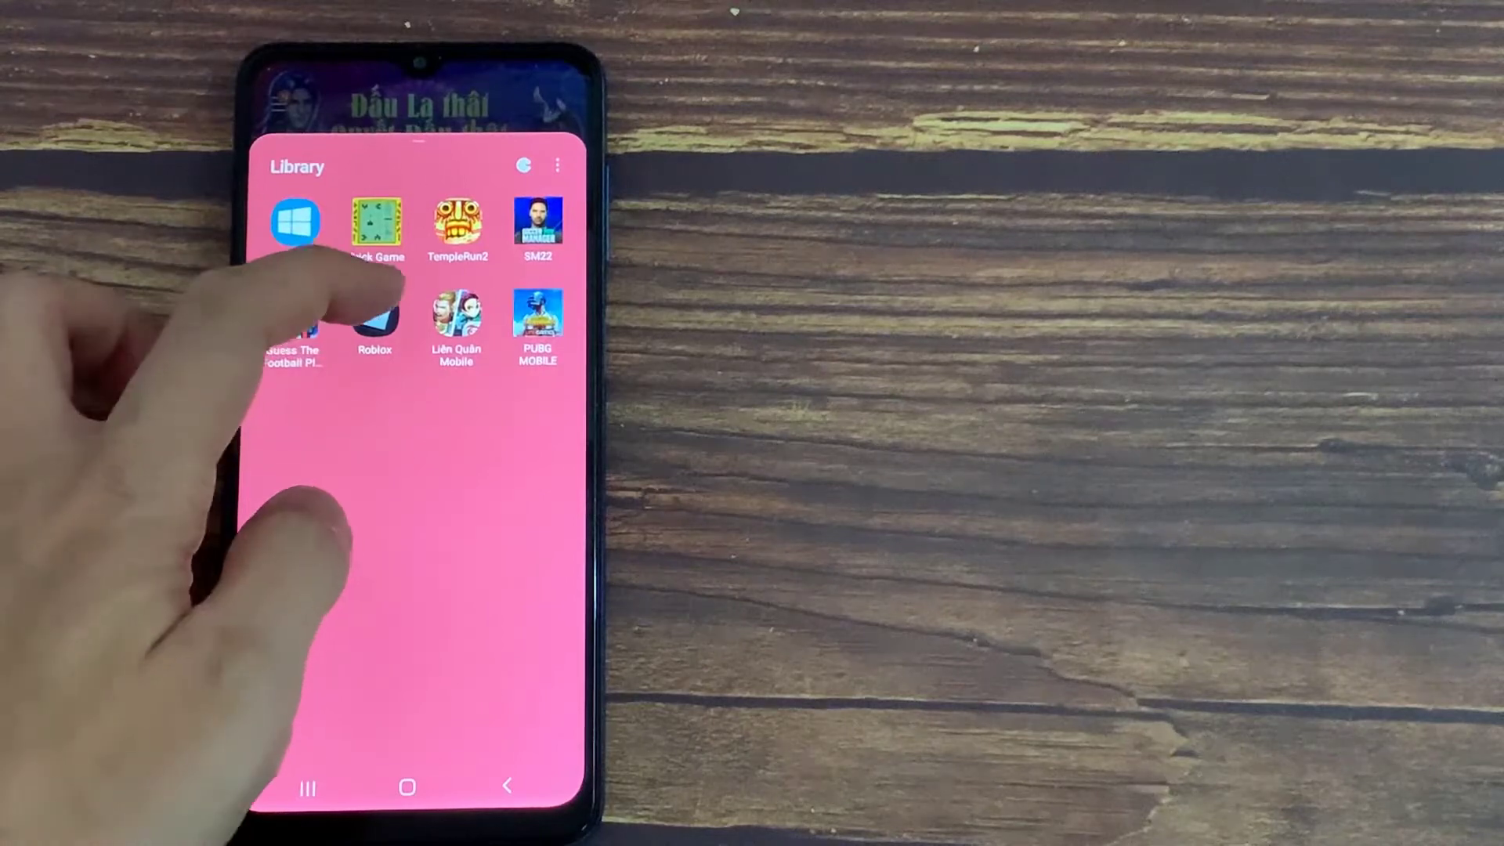
Step: Bring up Roblox's options and choose Uninstall, reaching the confirmation prompt
left_click(375, 317)
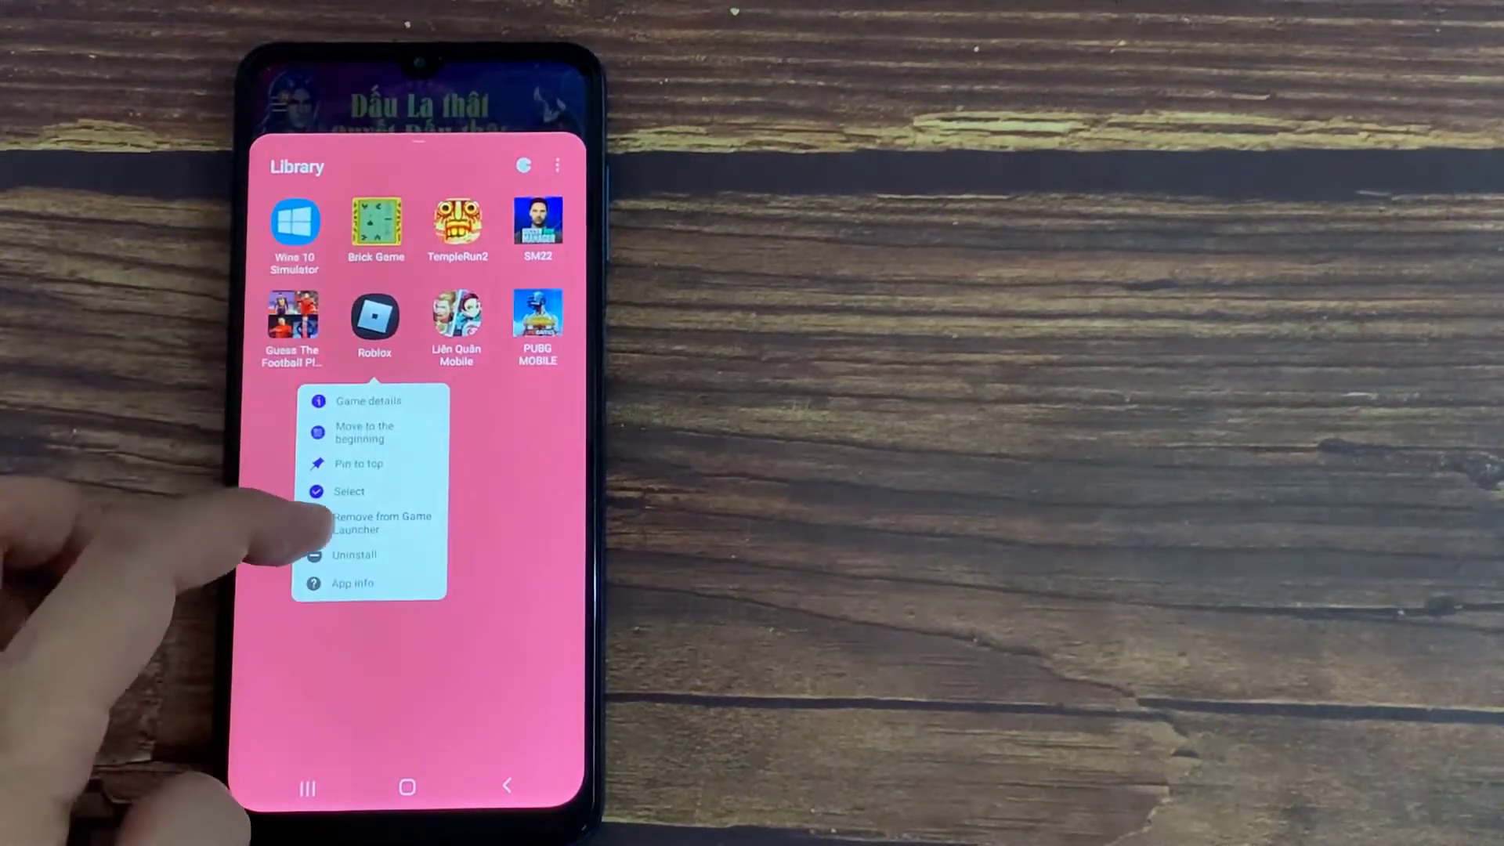
left_click(355, 555)
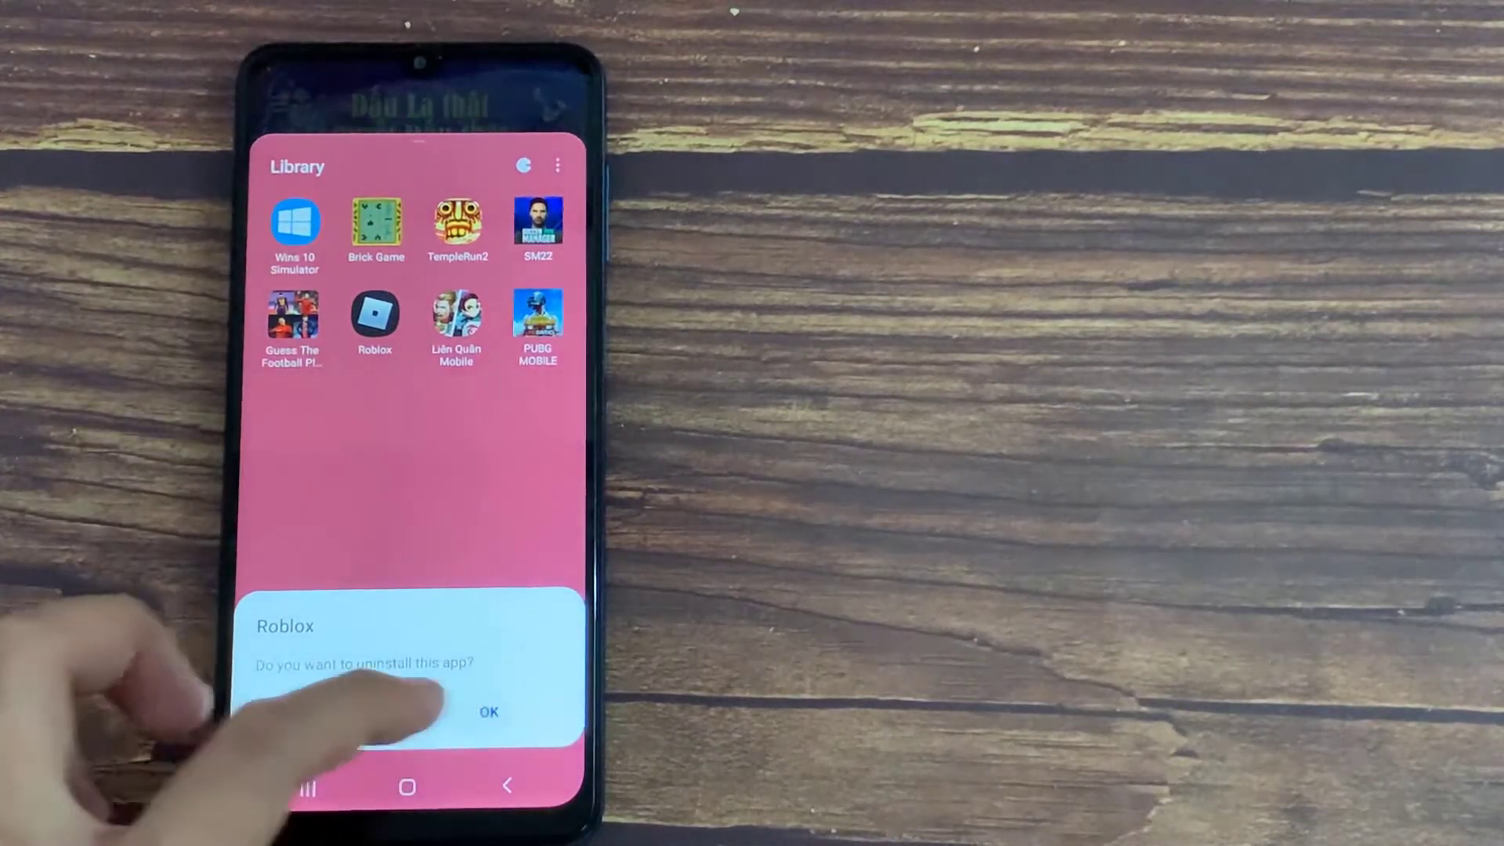